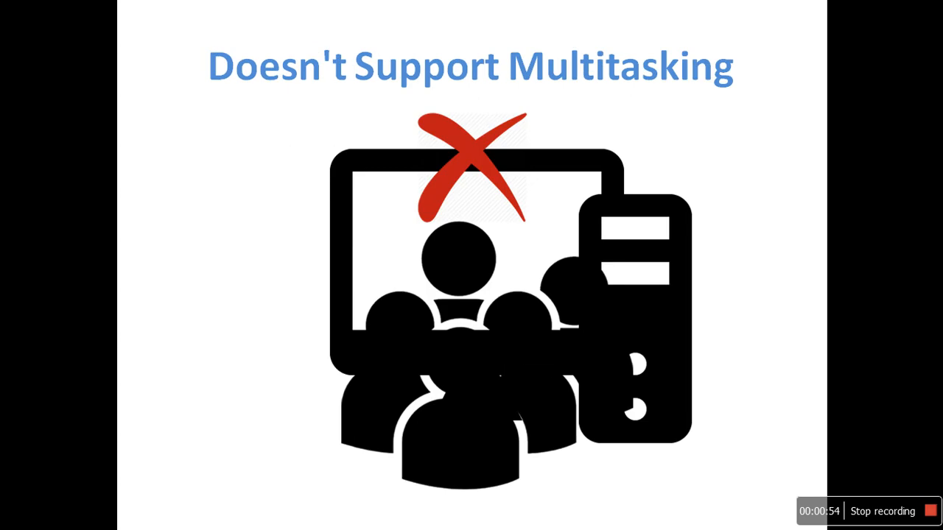
Advance the slideshow from the multitasking slide to the Punch Cards slide
key(right)
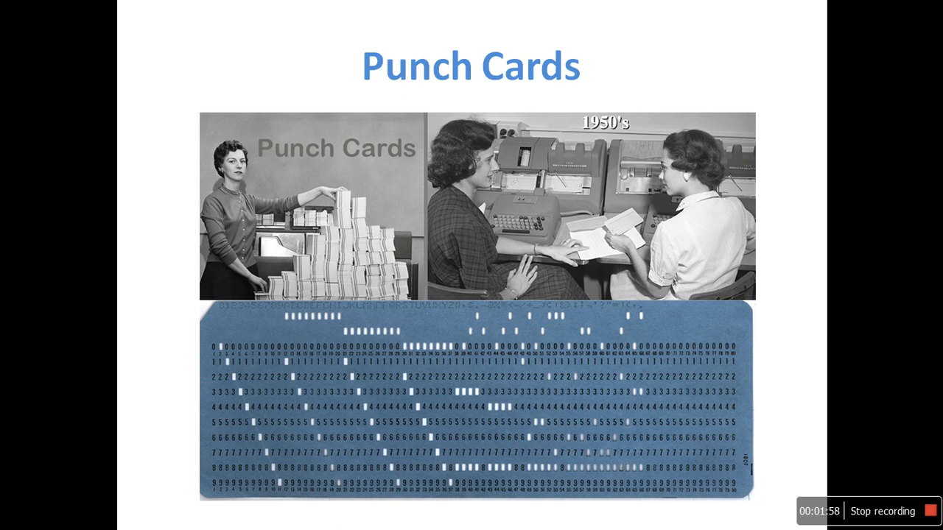
Advance through the Magnetic Tapes slide to the Last version of MS-DOS (6.22) slide
key(right)
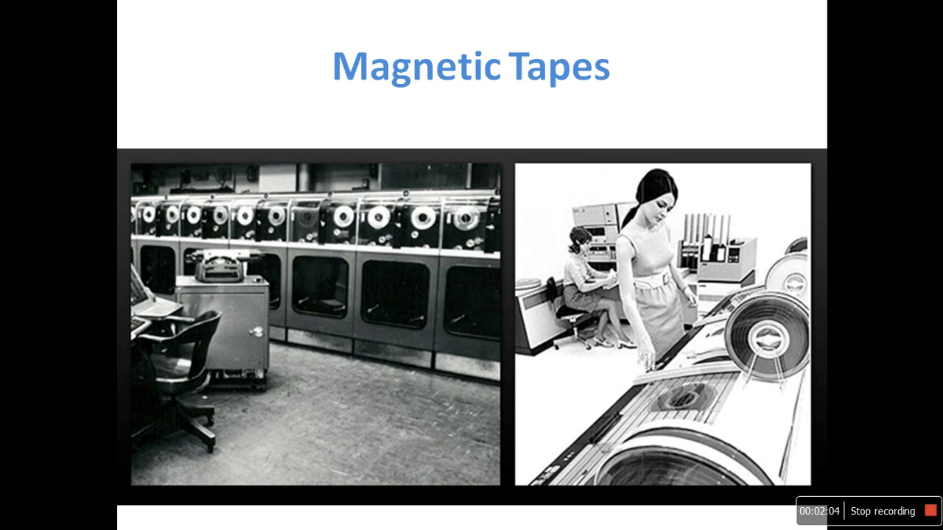
key(right)
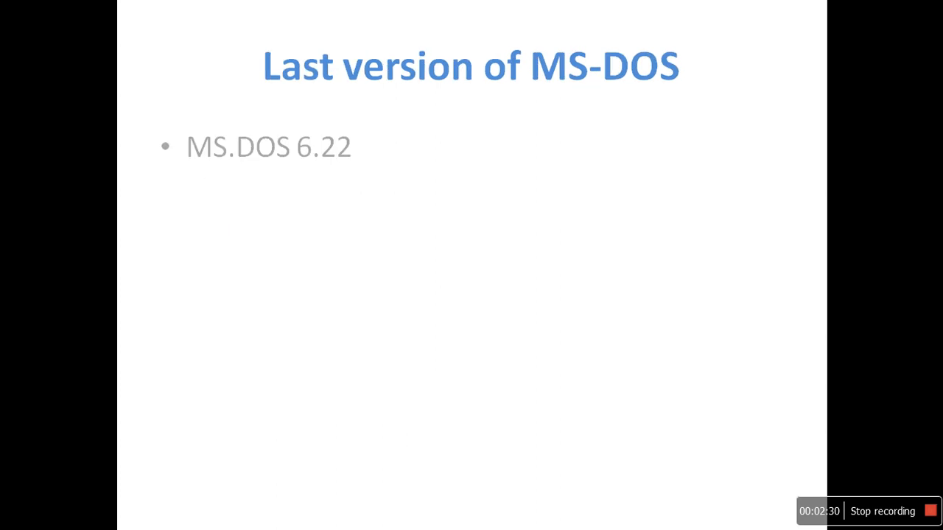